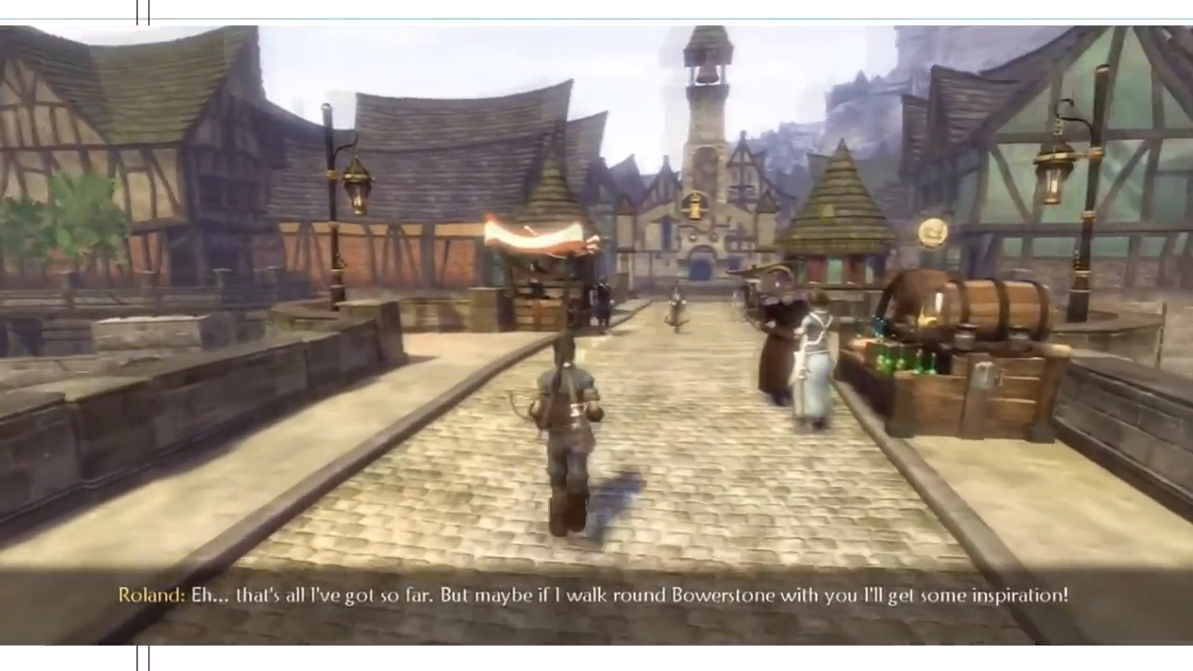
# Step: Run the hero along the cobbled Bowerstone bridge toward the bell tower
pyautogui.press('w')
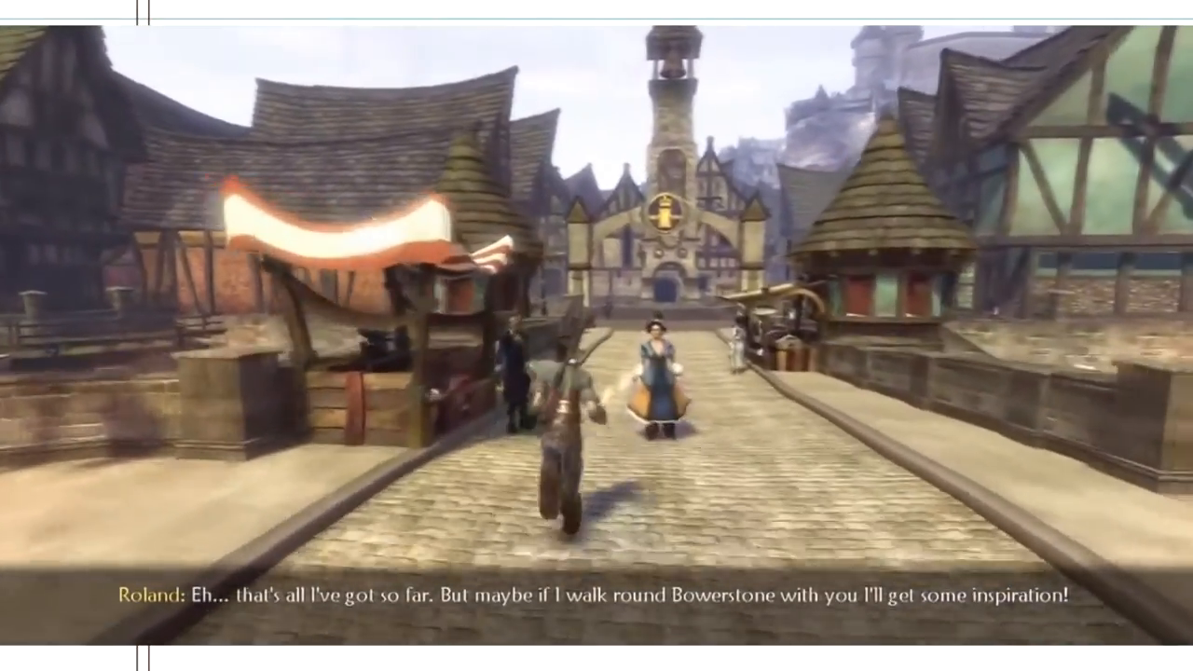